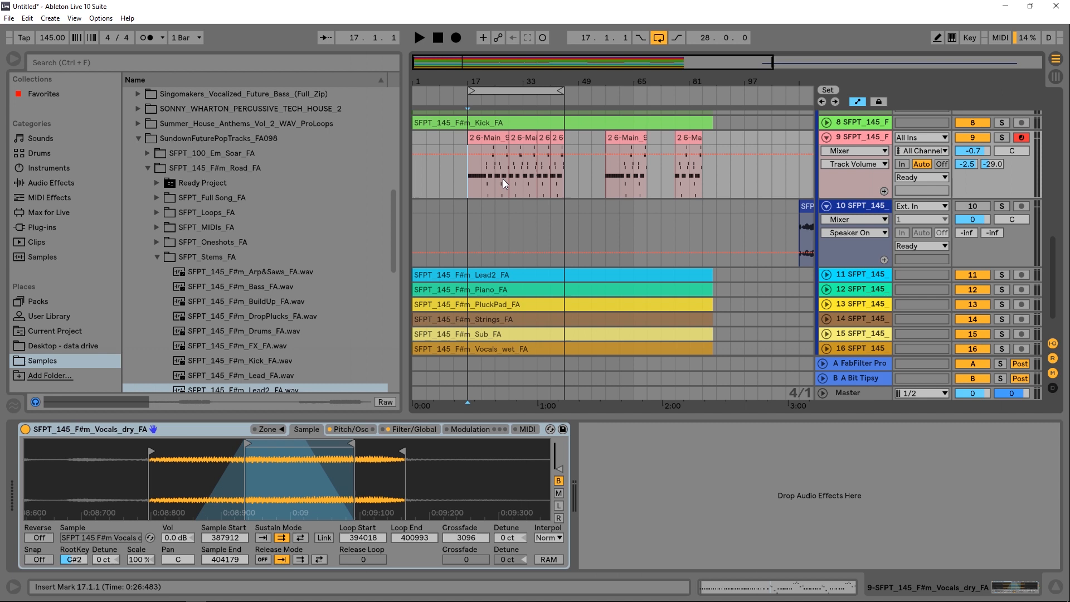
Step: Leave the Sampler view and open the SFPT_145_F#m_Vocals_dry_FA clip on track 10 in Clip View
click(1000, 137)
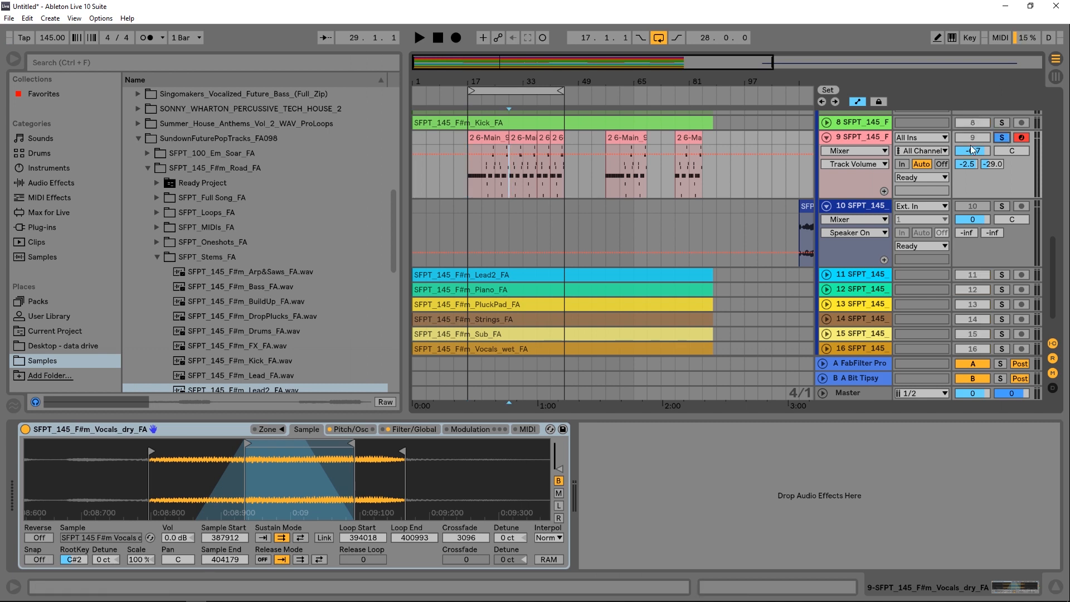
click(419, 37)
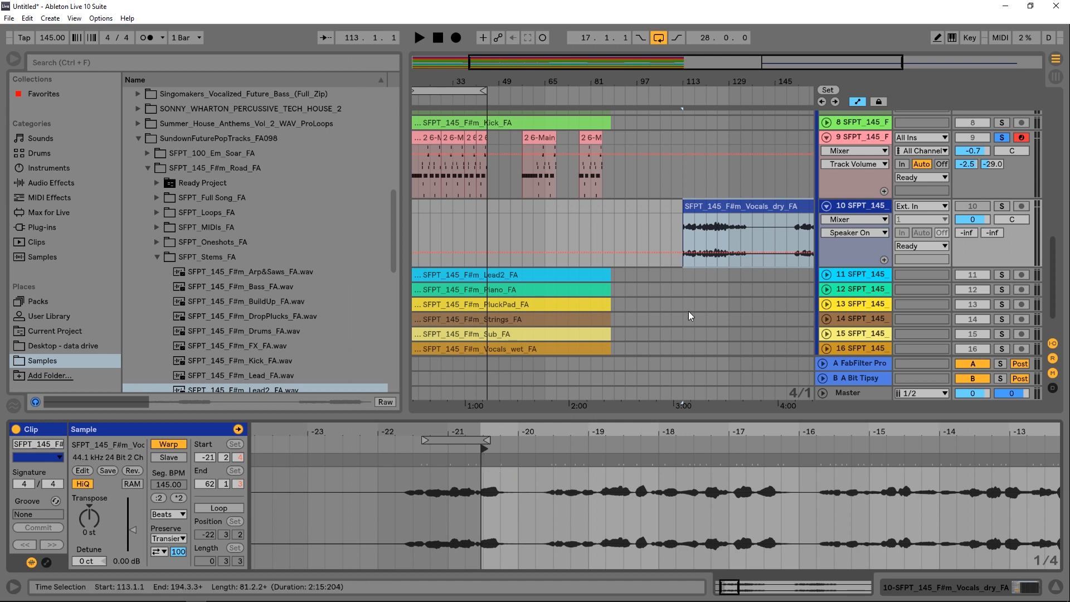
Step: Switch track 10's detail view to Device View to show its Spectrum device
click(1001, 206)
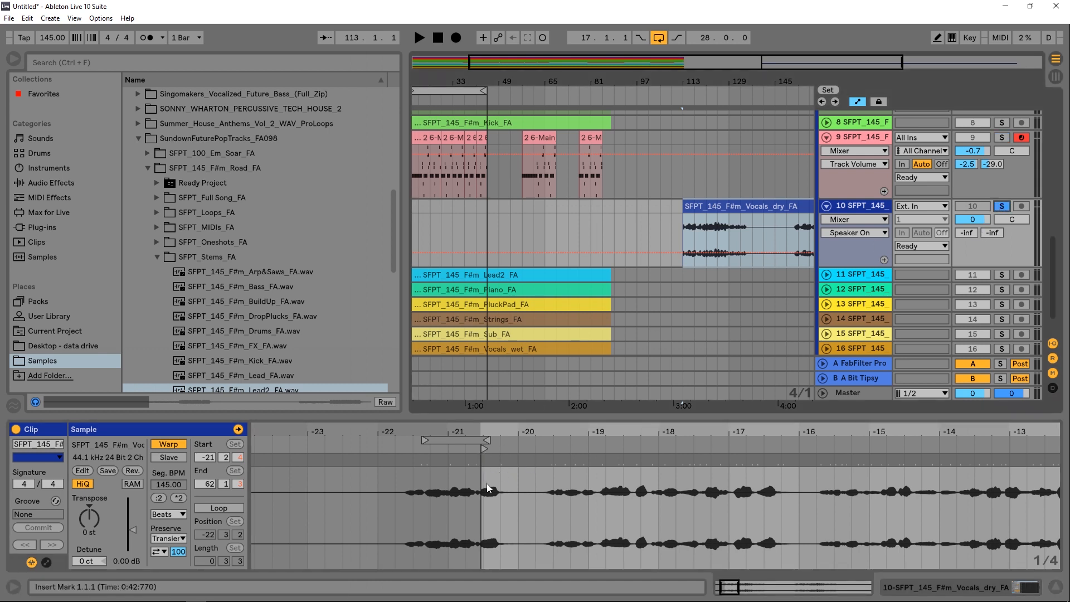
mouse_move(412, 478)
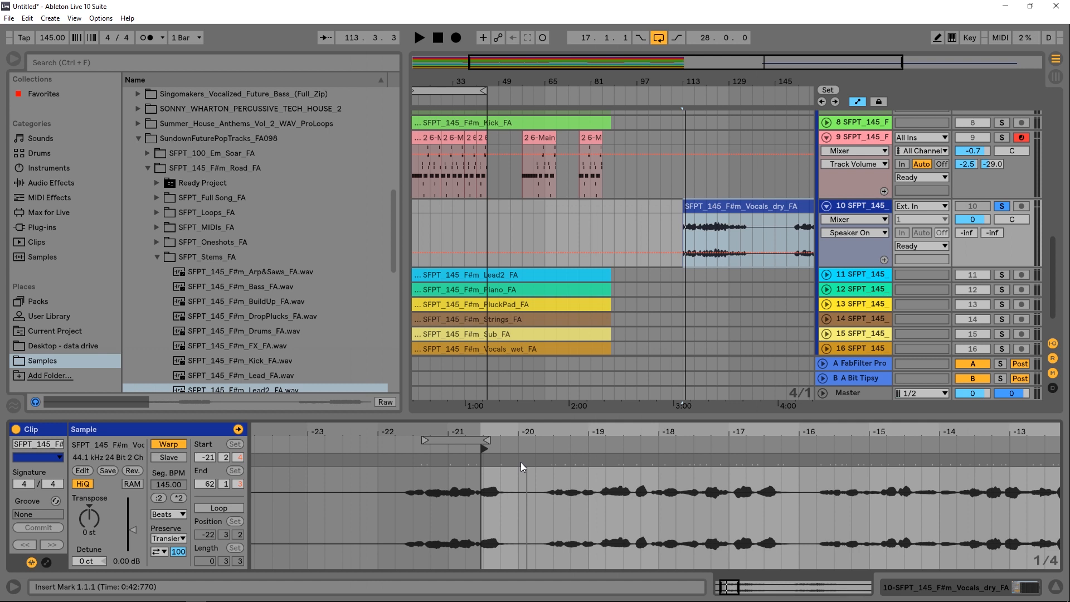
mouse_move(519, 465)
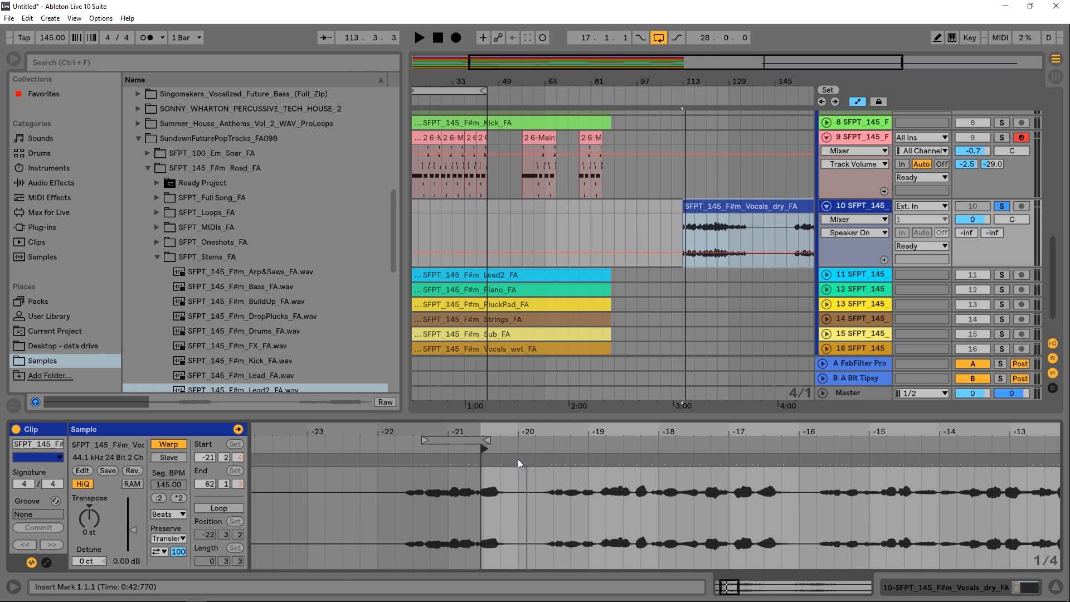
mouse_move(490, 453)
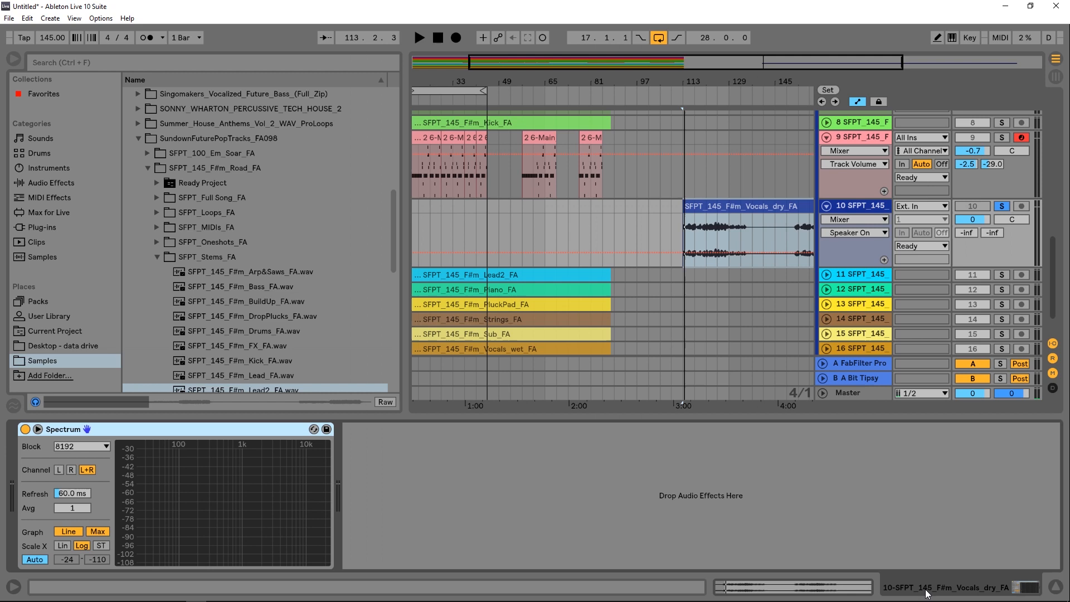
Step: Expand the Spectrum display into the main window to read the vocal's peaks
click(419, 38)
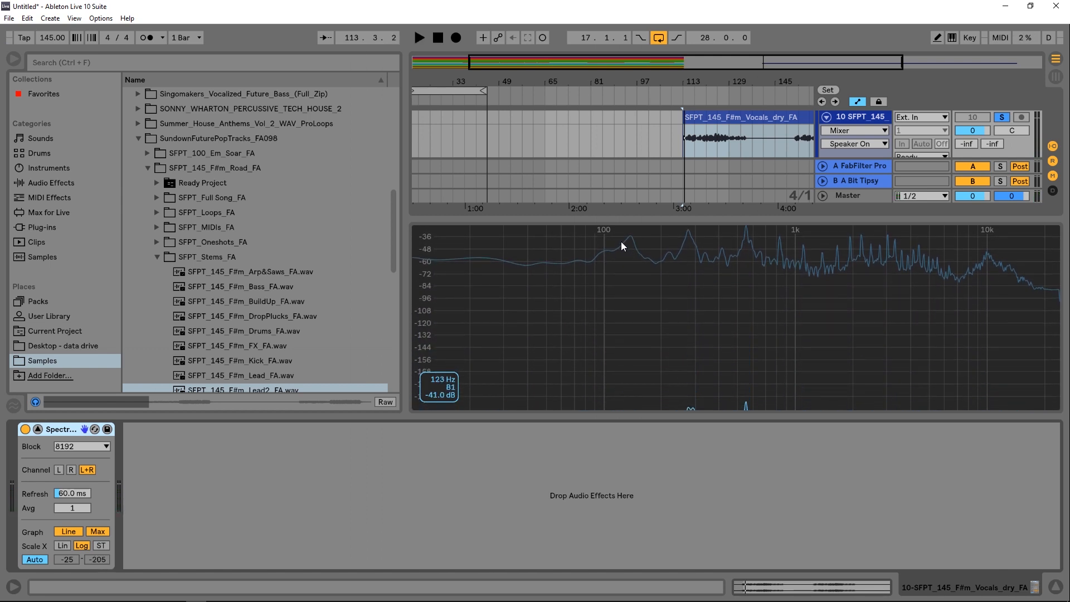
mouse_move(644, 260)
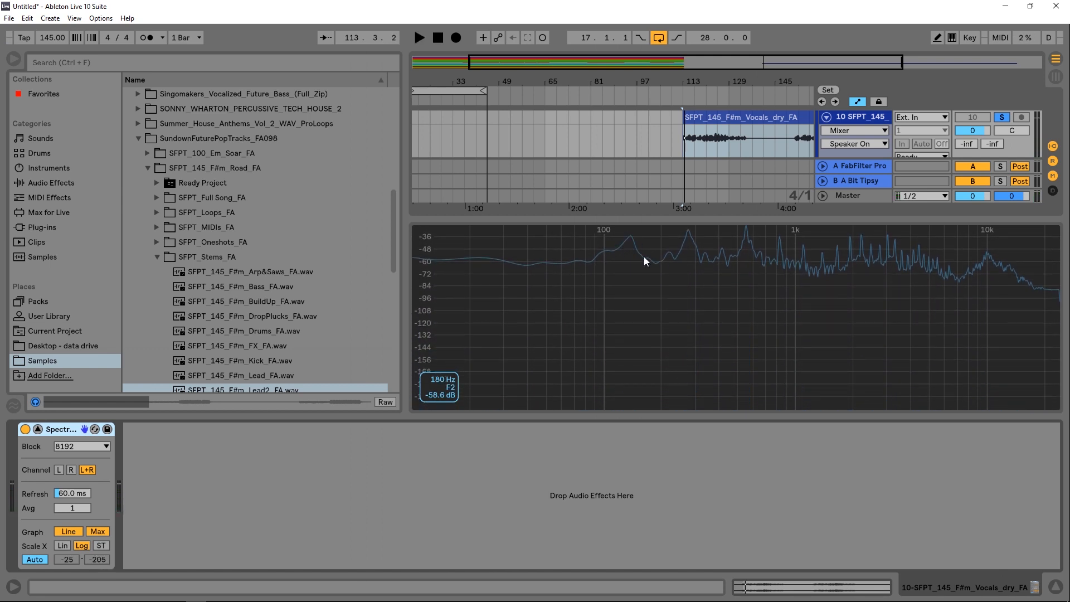
mouse_move(634, 248)
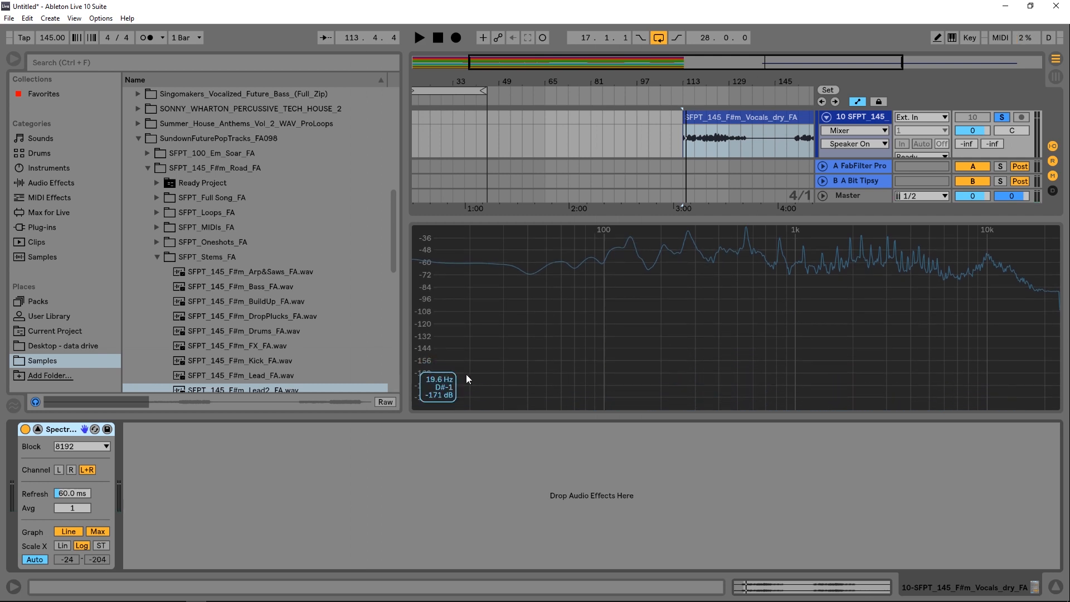
mouse_move(631, 240)
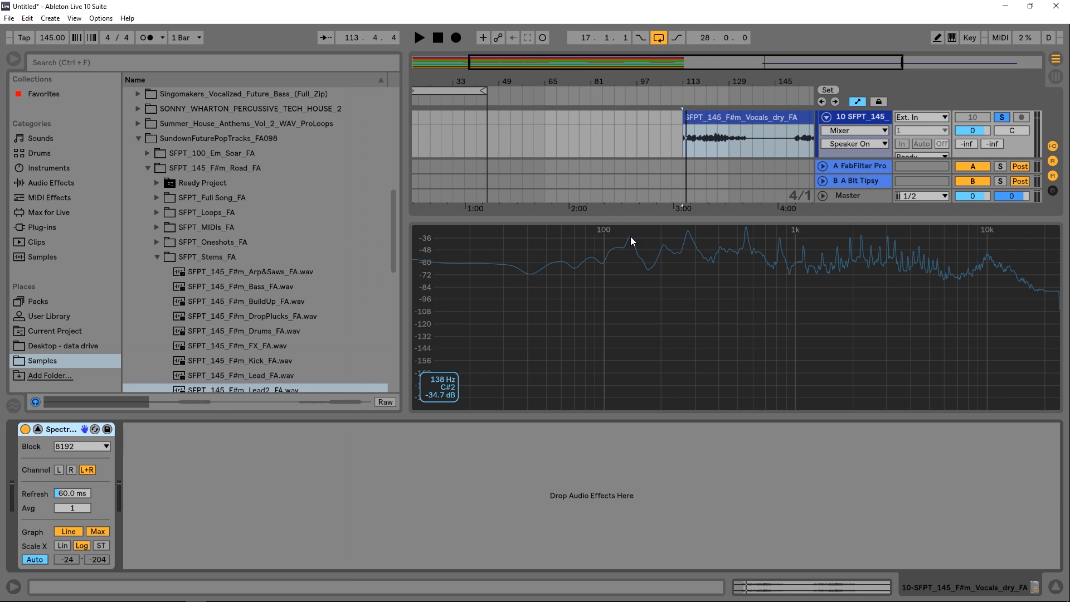
mouse_move(836, 216)
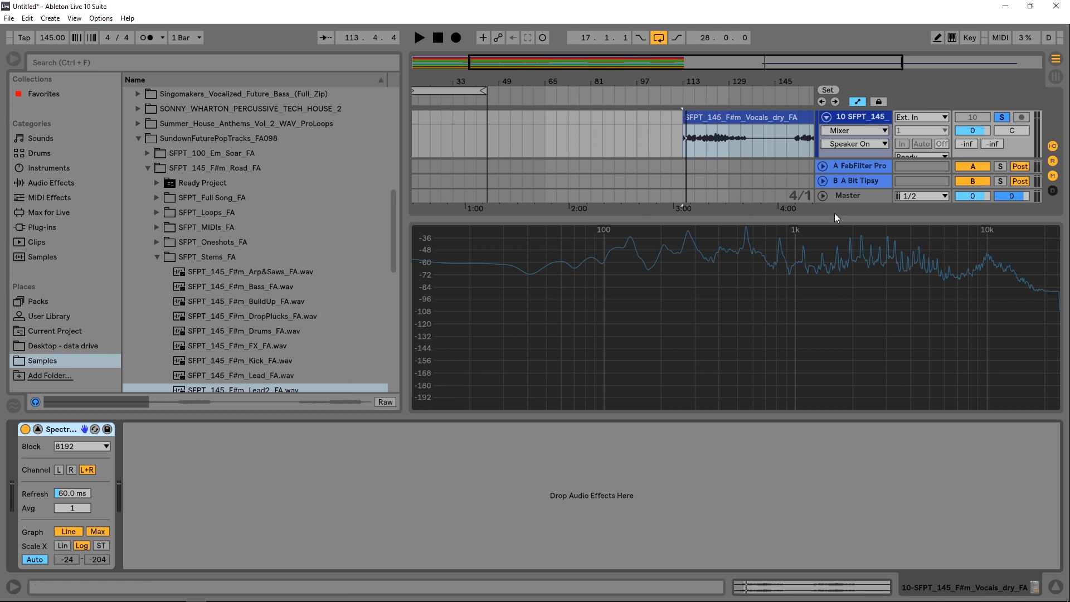
mouse_move(683, 258)
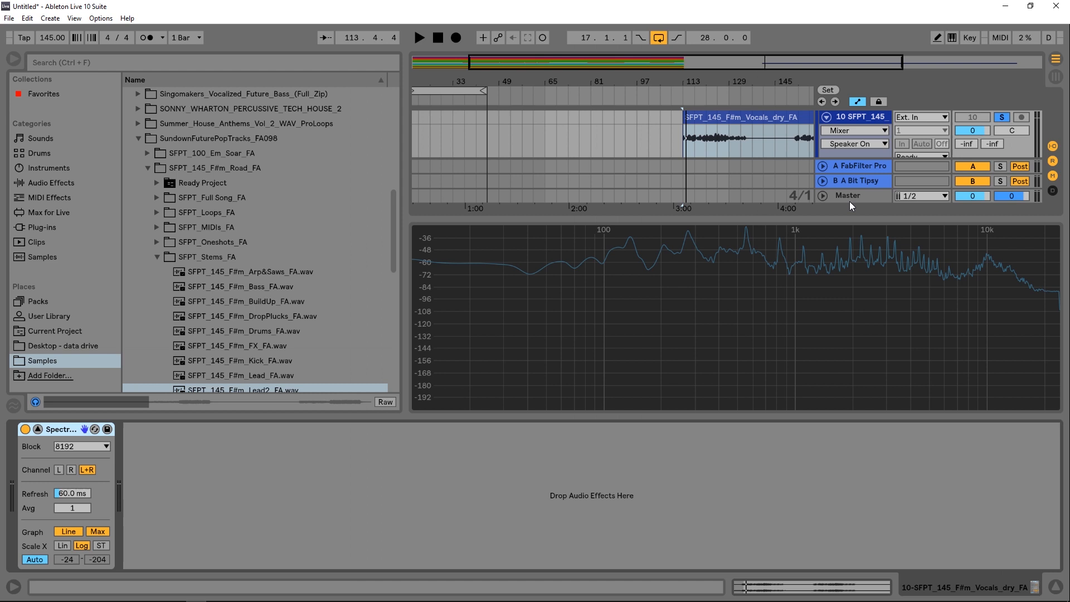
mouse_move(715, 240)
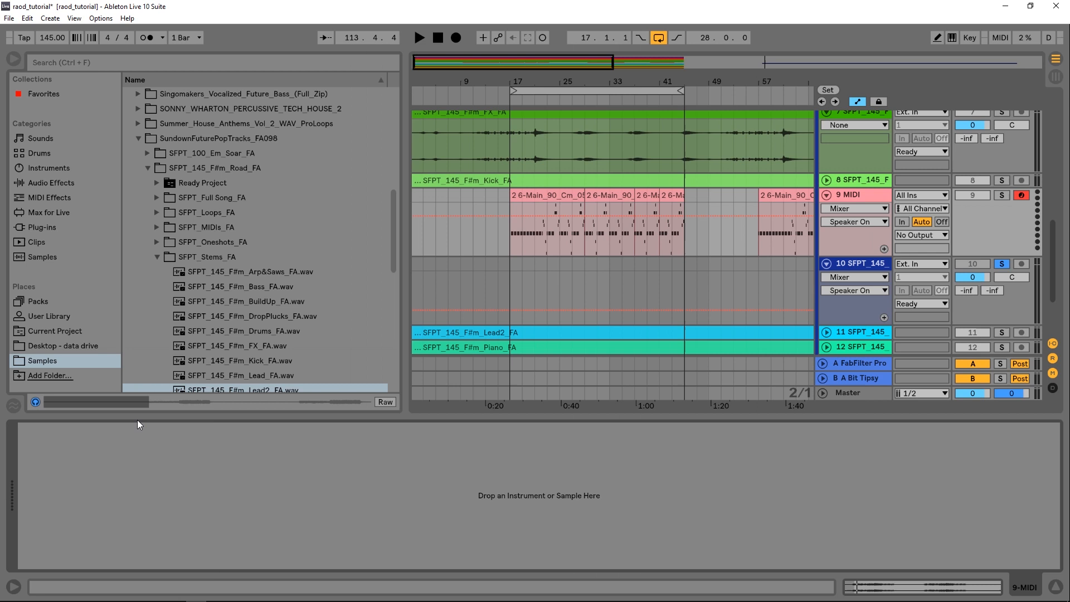
mouse_move(42, 217)
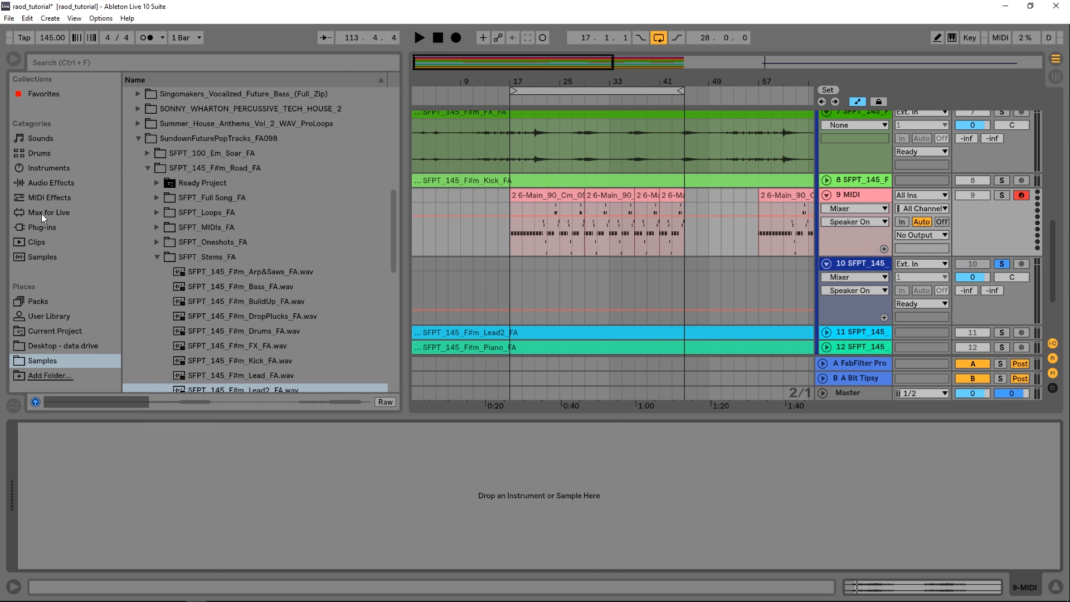
Step: Load Sampler from the browser's Instruments category onto MIDI track 9
click(48, 168)
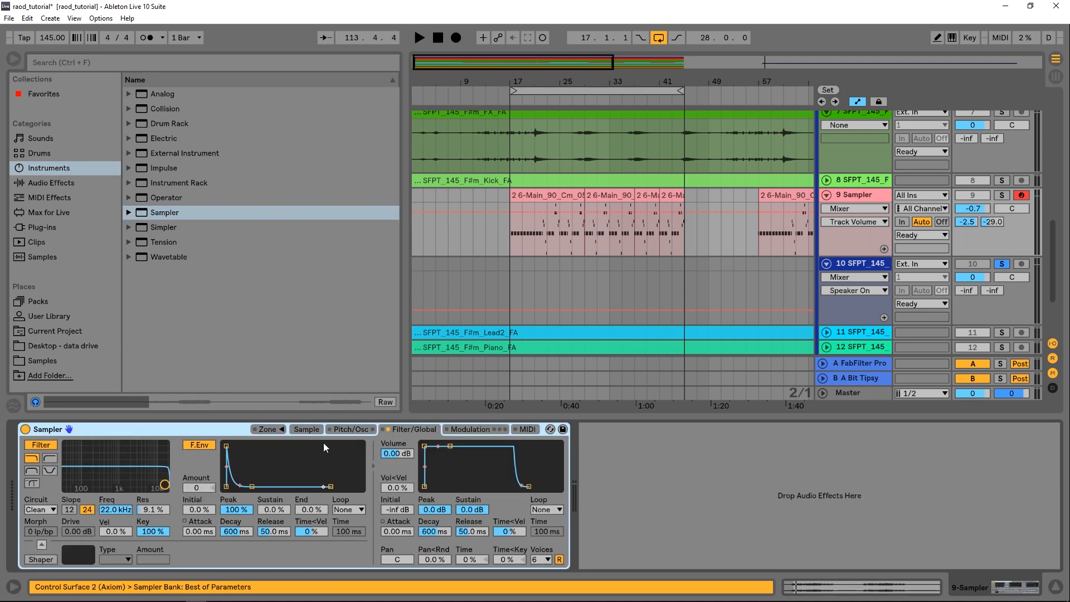
click(306, 430)
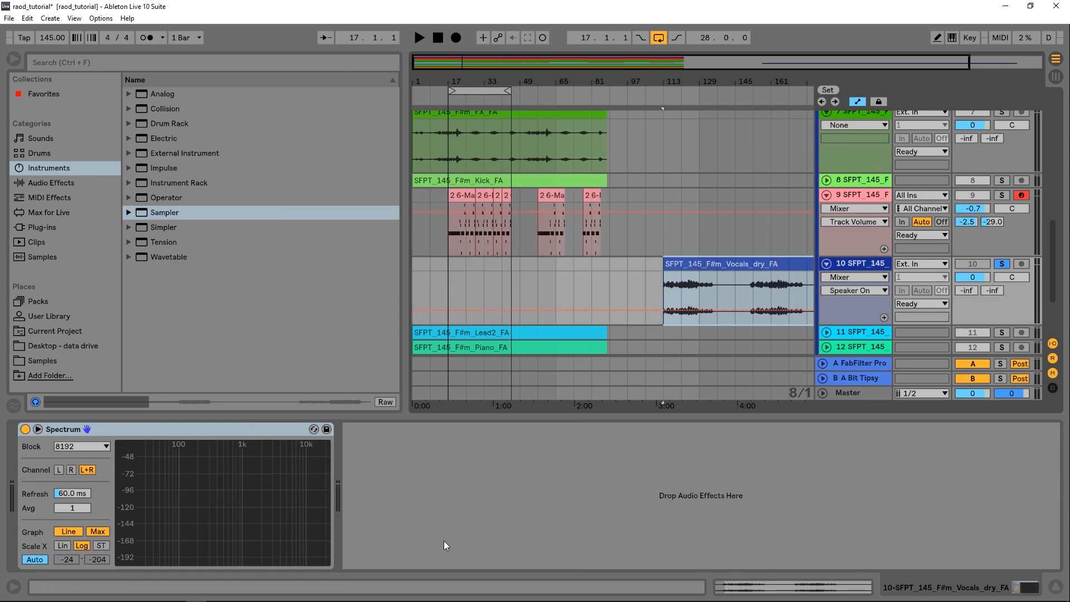
Step: Open the dry vocal clip and drag it into the Sample tab of track 9's Sampler
double_click(737, 286)
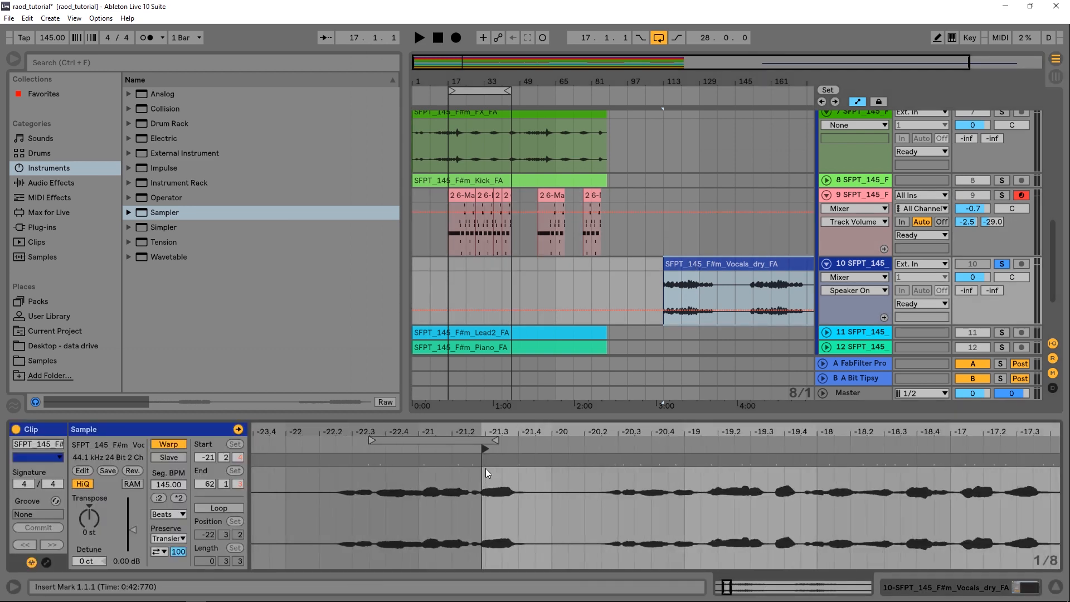
click(857, 194)
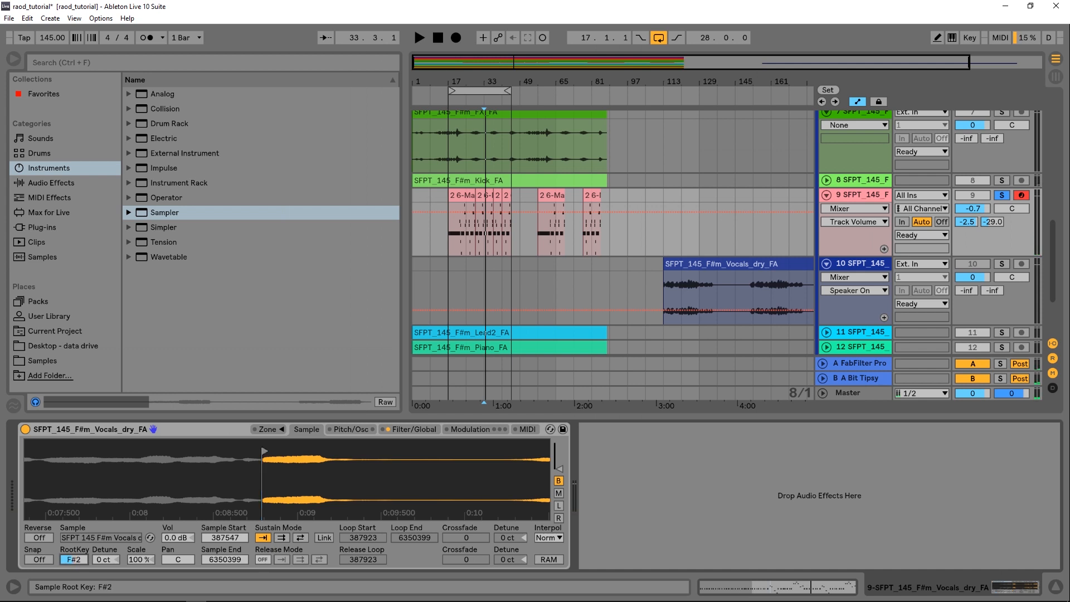
Step: Change the Sampler's RootKey field from F#2 to C#2
click(72, 558)
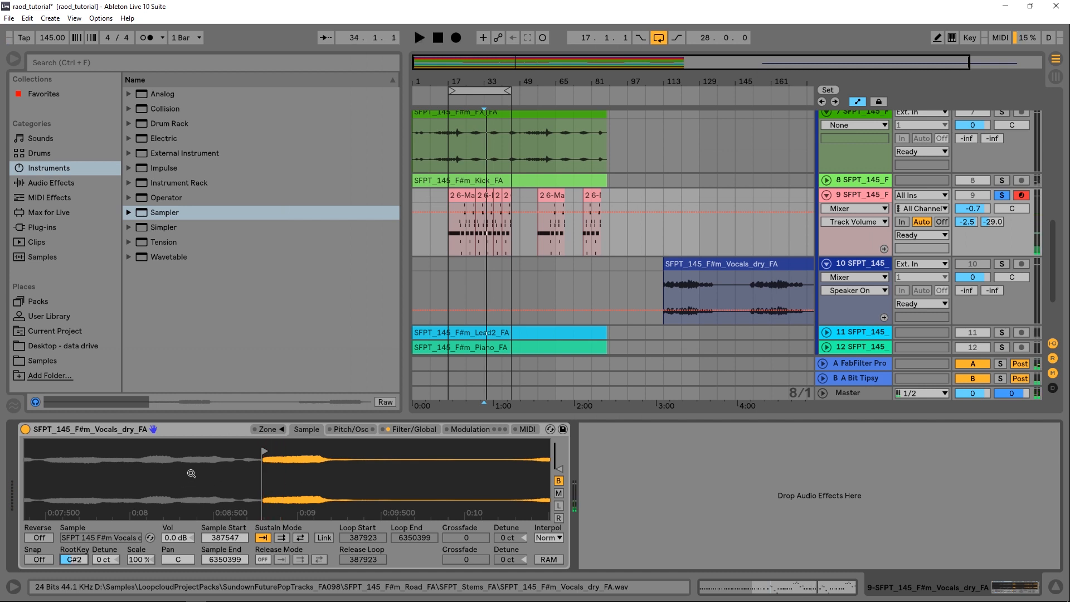
mouse_move(283, 517)
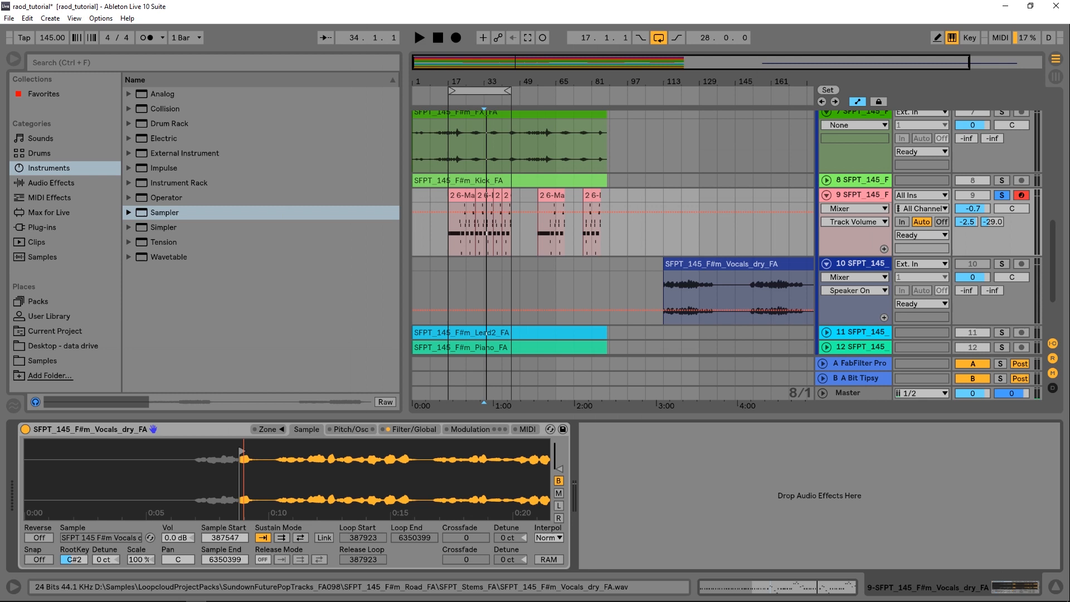
Step: Set Sustain Mode to Loop Forward over a short crossfaded loop region
click(281, 538)
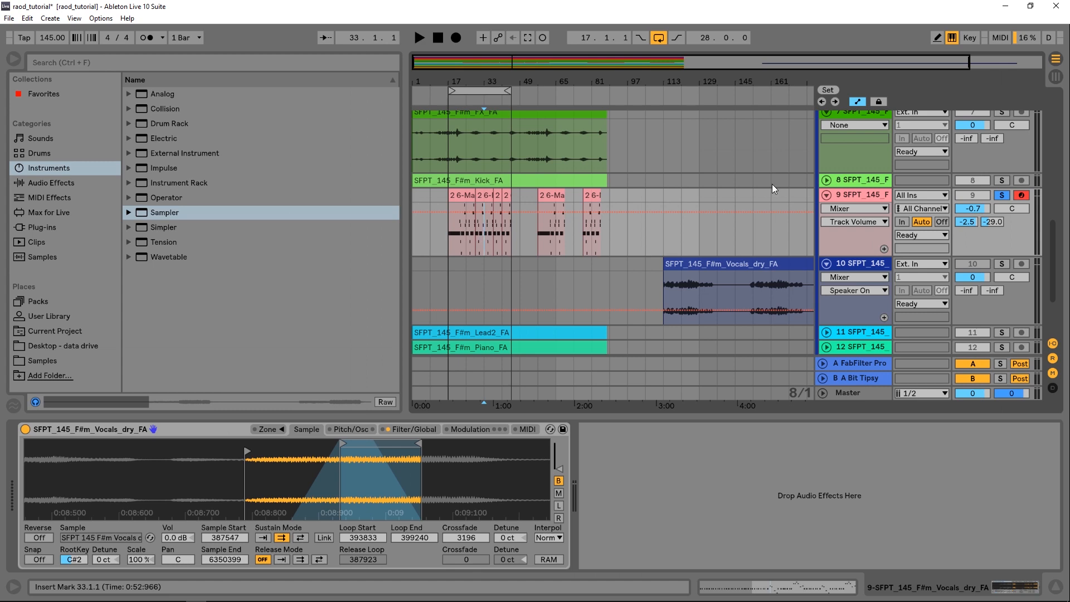
Step: Set the Pitch/Osc Glide mode to Glide
click(418, 37)
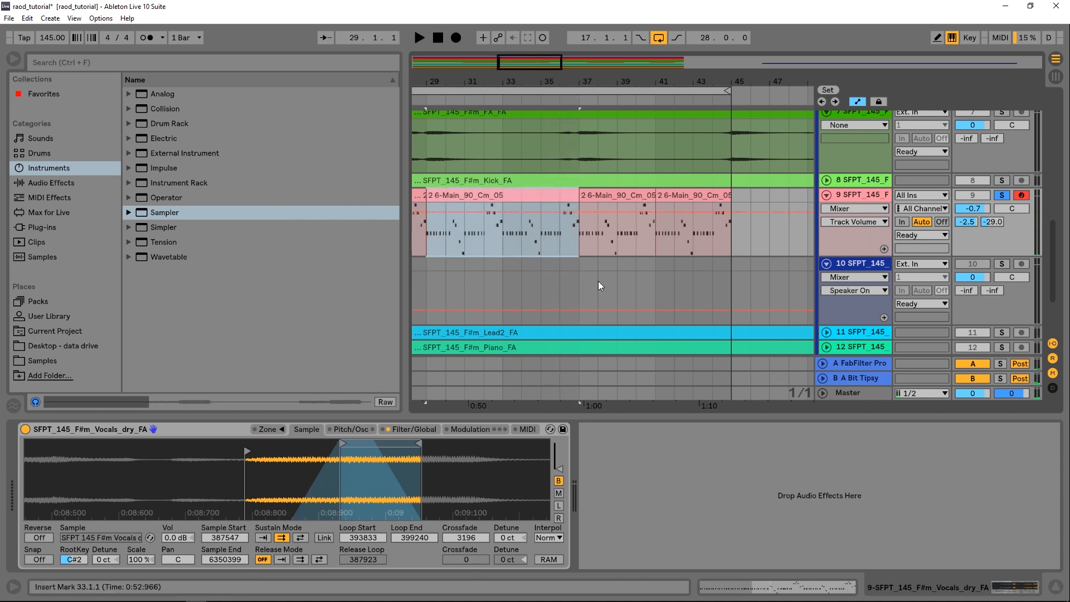
click(411, 429)
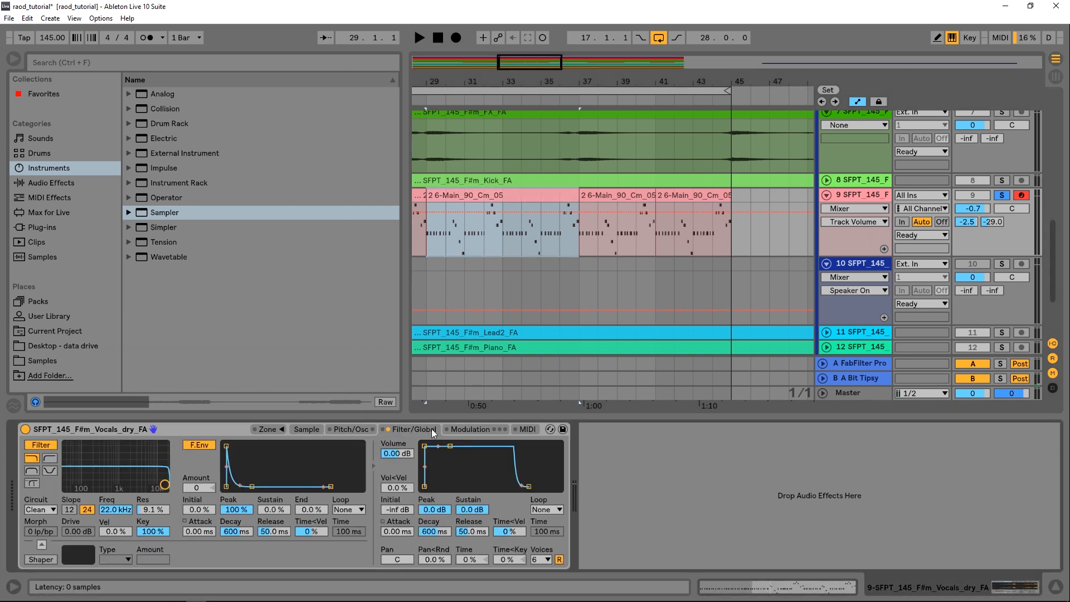
click(351, 429)
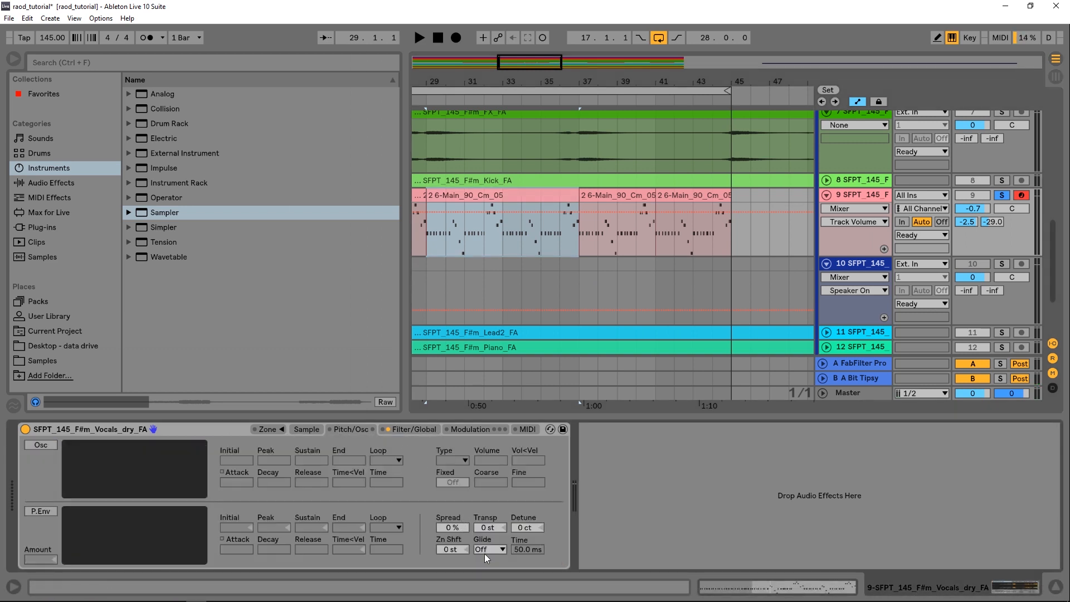
click(488, 549)
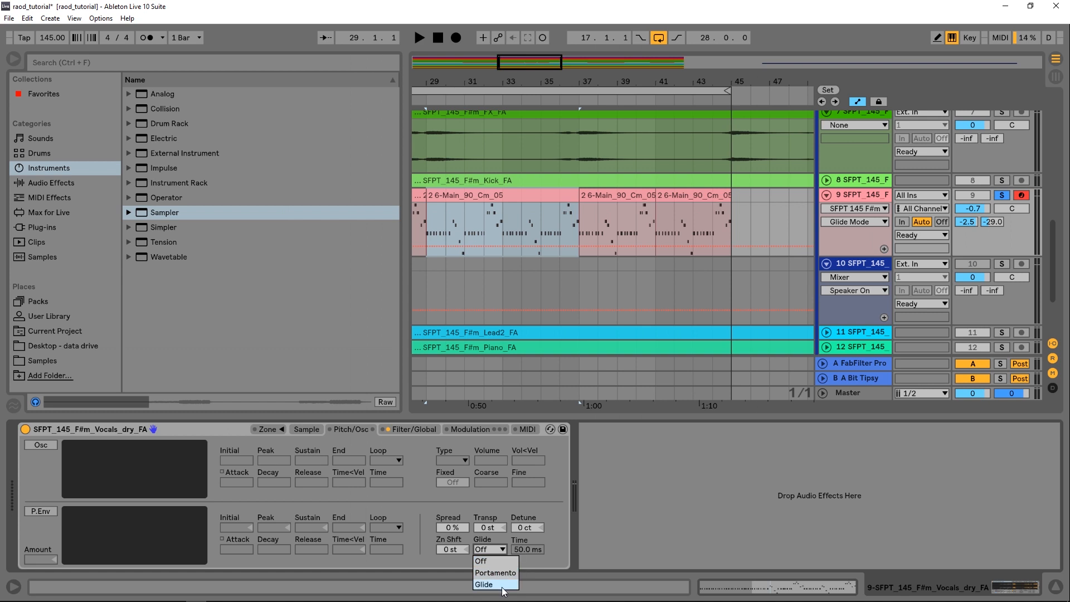
click(483, 584)
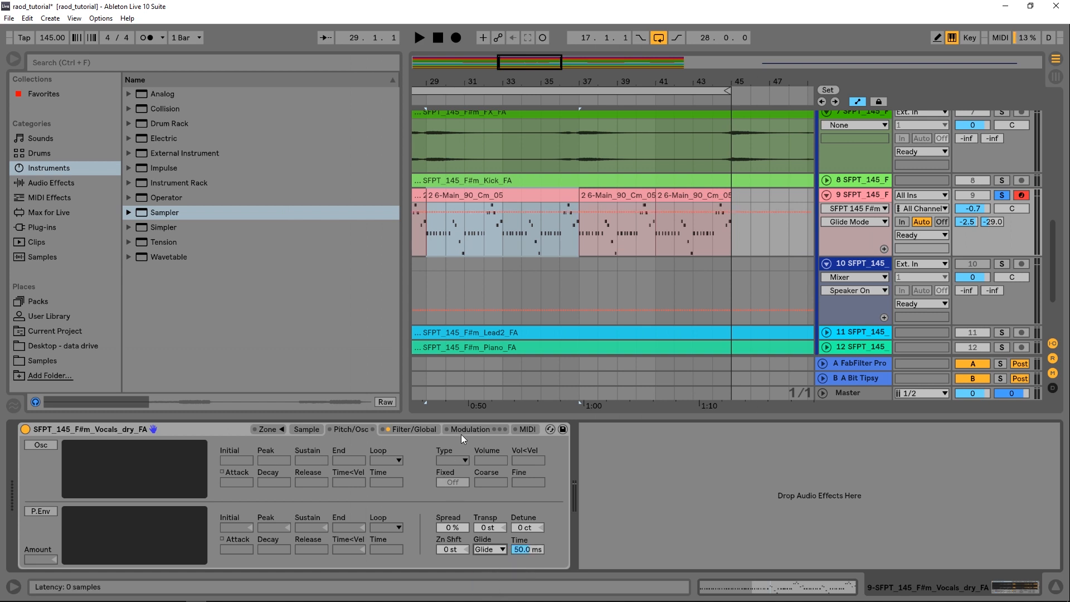
Step: Set the Sampler's Voices to 1 in Filter/Global
click(410, 429)
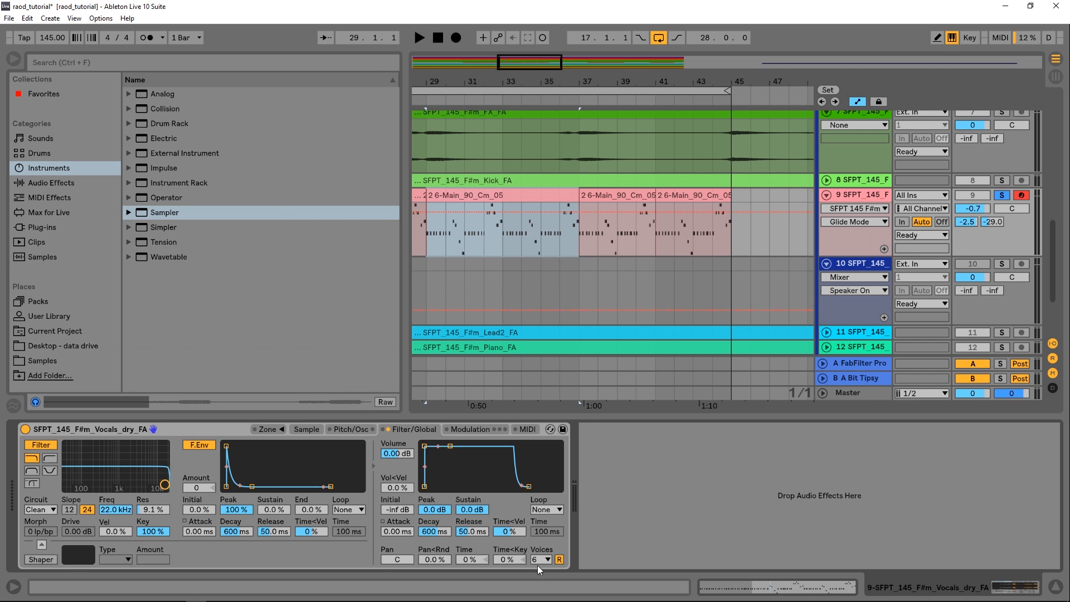
click(537, 559)
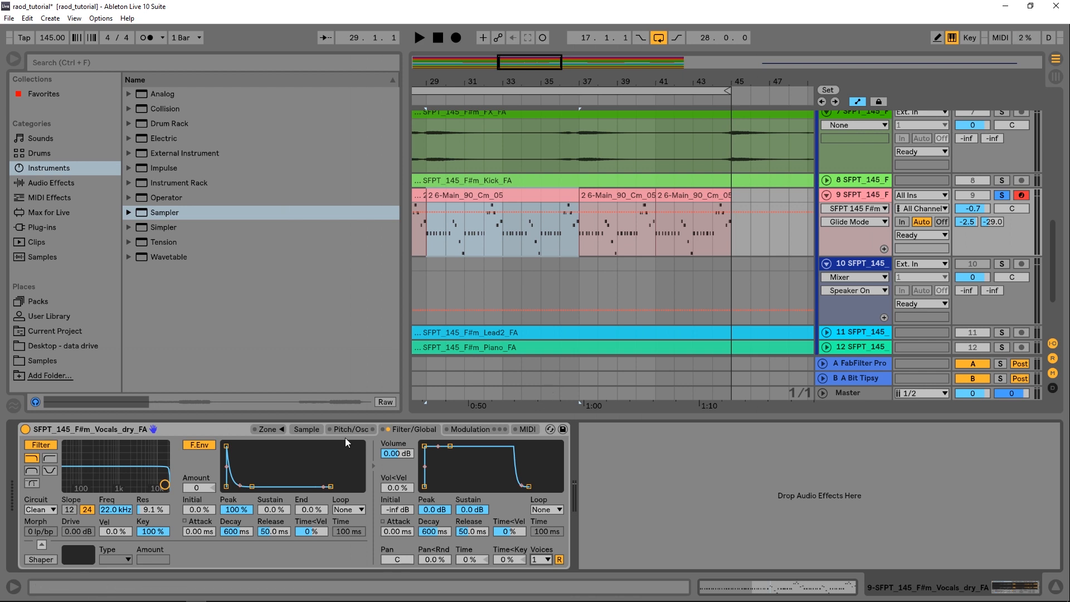
click(306, 430)
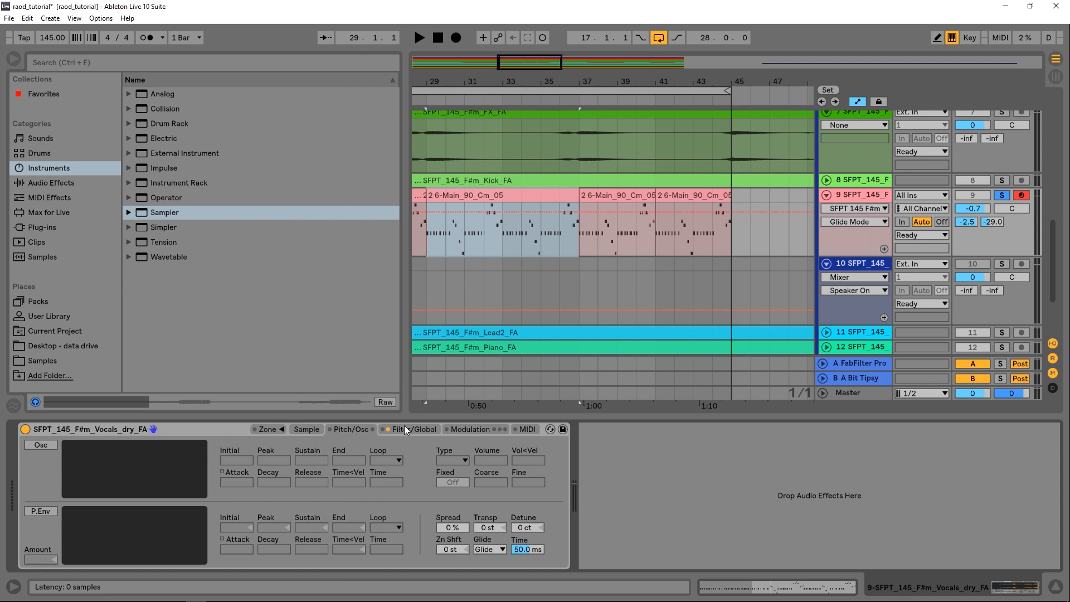
click(411, 430)
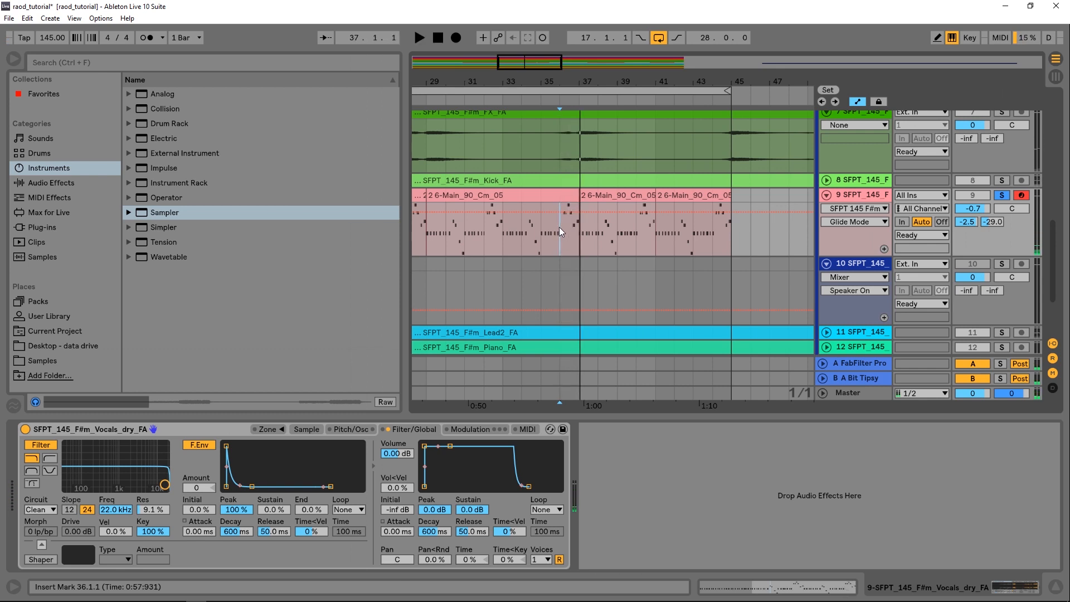
mouse_move(569, 227)
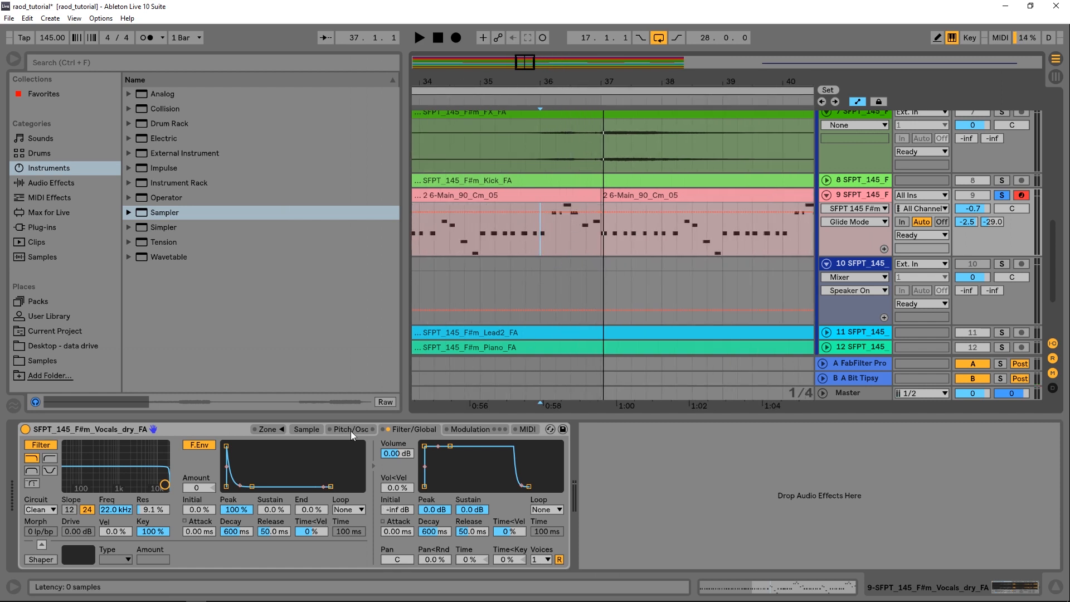
Step: Enable P.Env with a +12 st amount and shorten its decay to about 44 ms
click(350, 429)
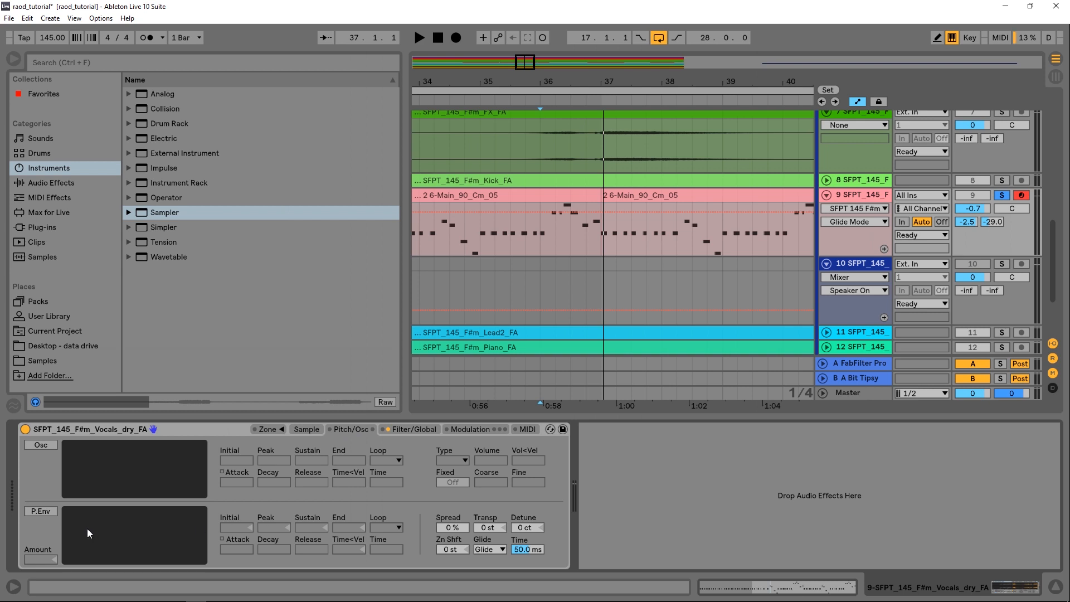
click(39, 511)
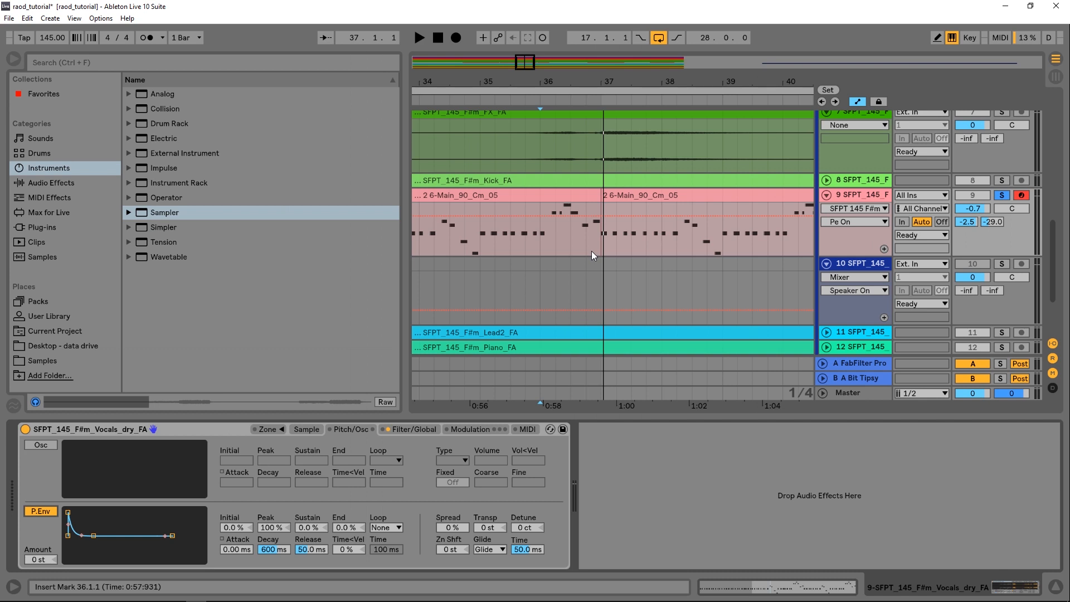
mouse_move(606, 242)
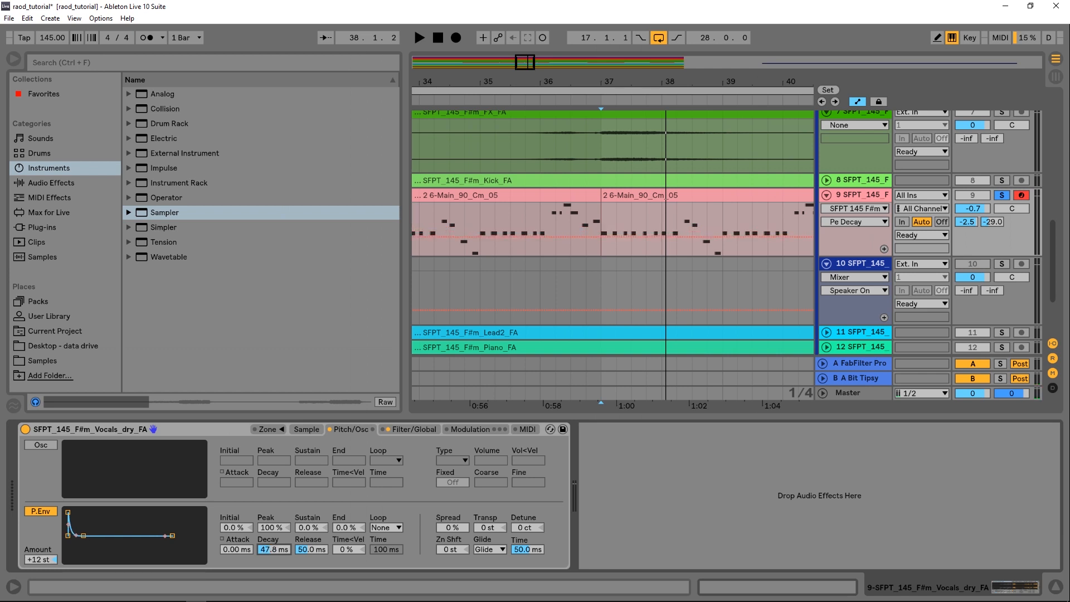
click(419, 37)
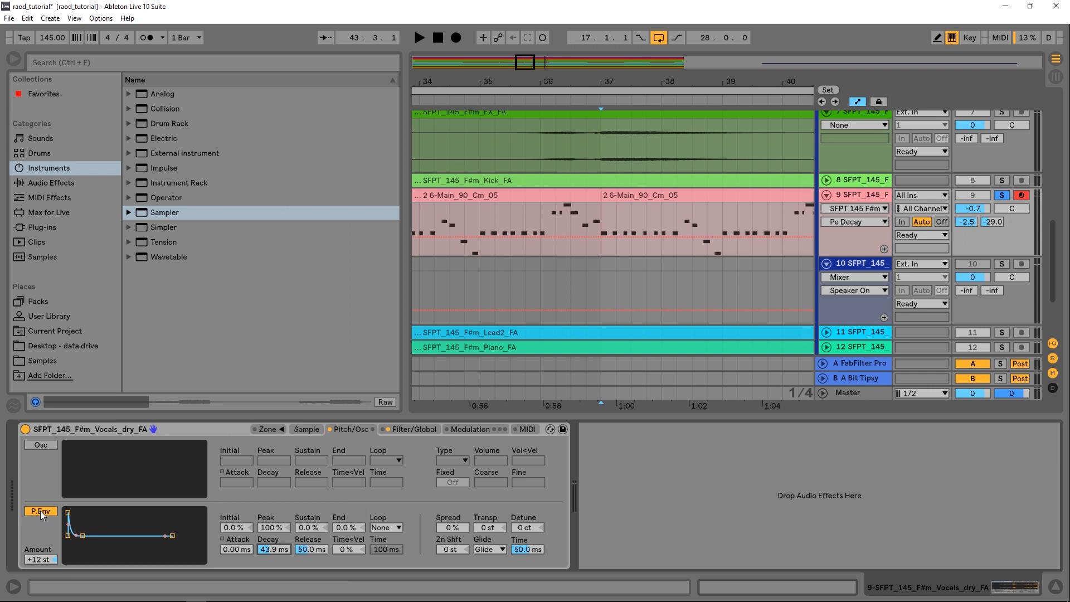
Step: Audition the lead with P.Env toggled off and back on, then view the Sample tab
click(420, 37)
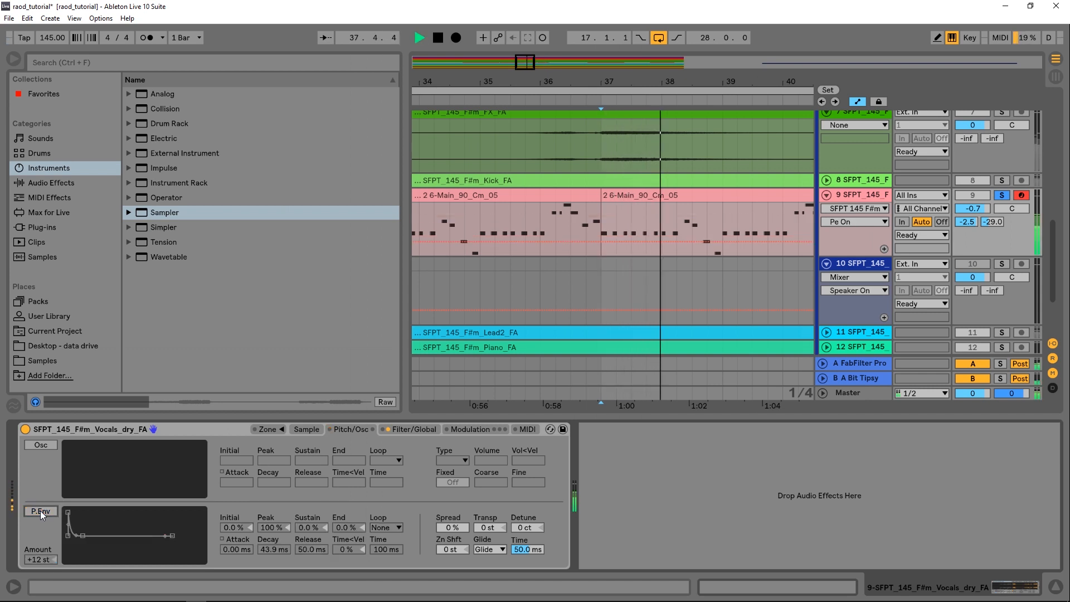
click(39, 511)
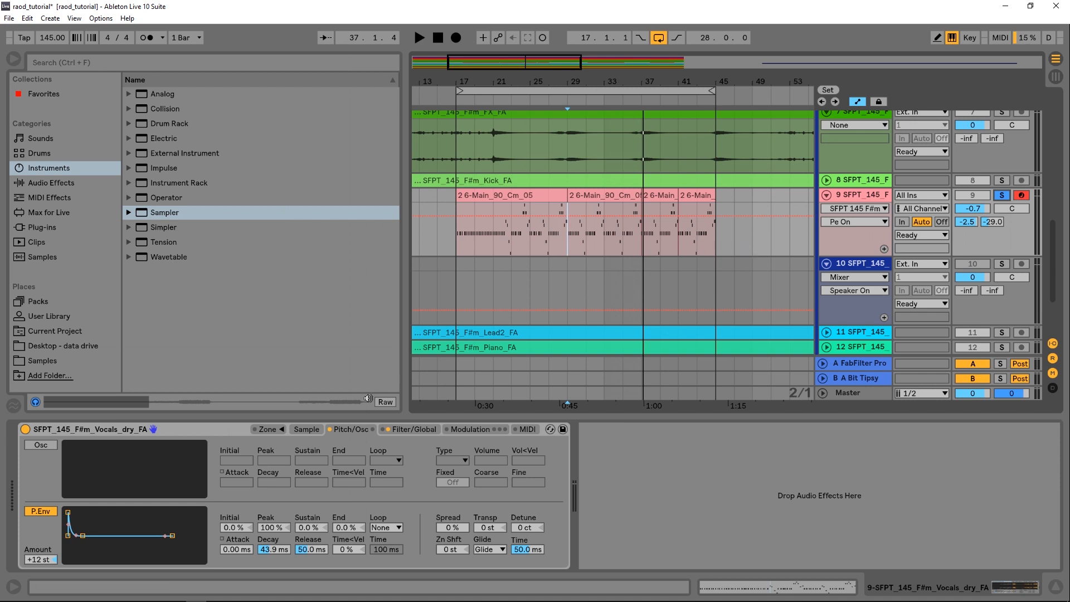
click(306, 429)
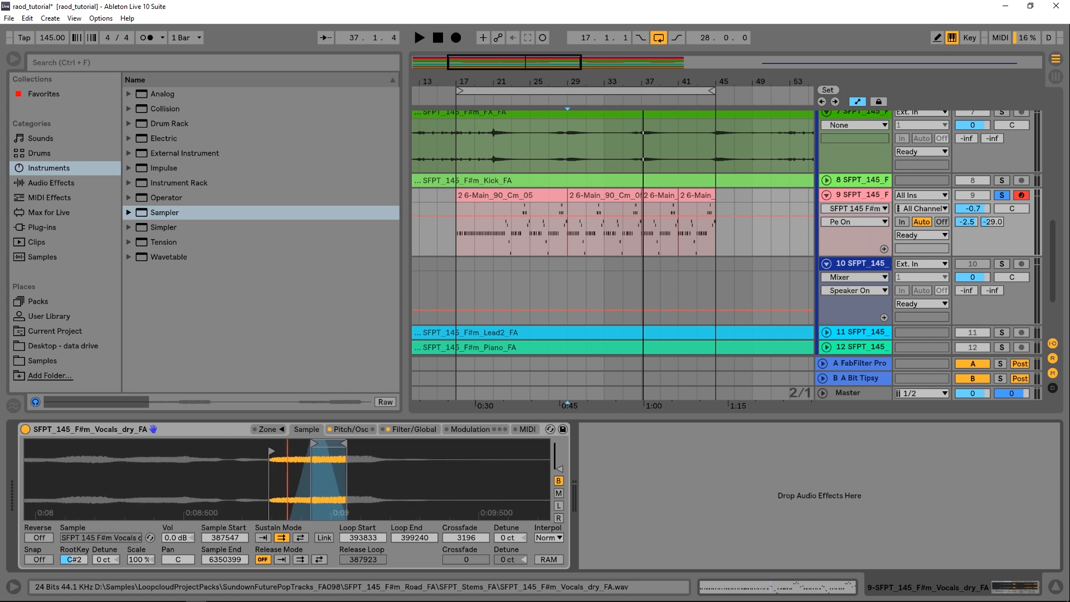